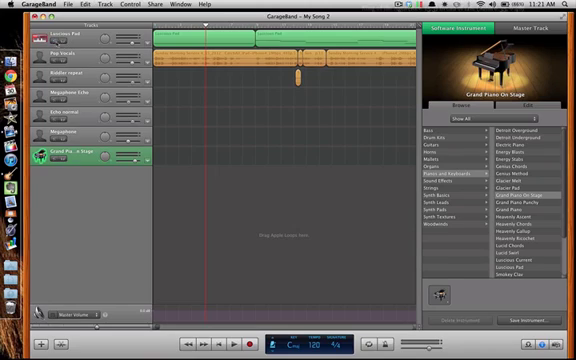
Bring up the GarageBand application menu from the menu bar
click(28, 5)
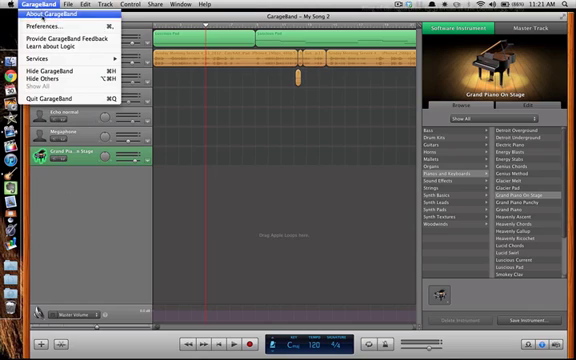
Review the Preferences panes — My Info, Audio/MIDI and General — for output and input settings
click(46, 27)
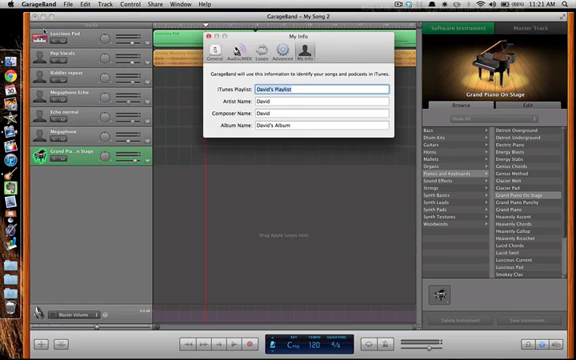
click(235, 50)
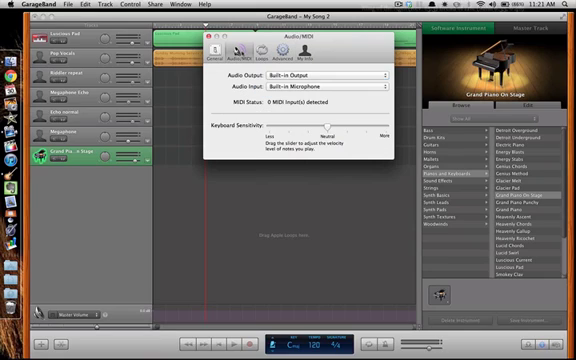
click(210, 46)
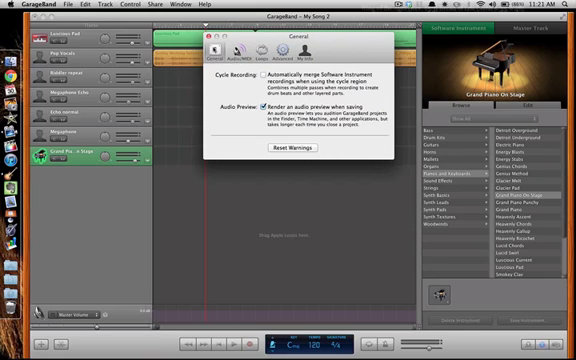
click(203, 35)
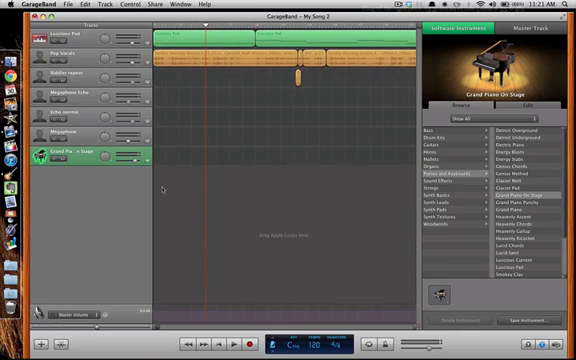
Leave the preferences and bring up the Track menu over My Song 2
click(98, 6)
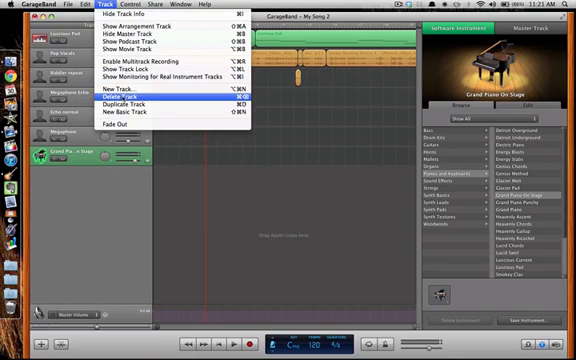
mouse_move(135, 114)
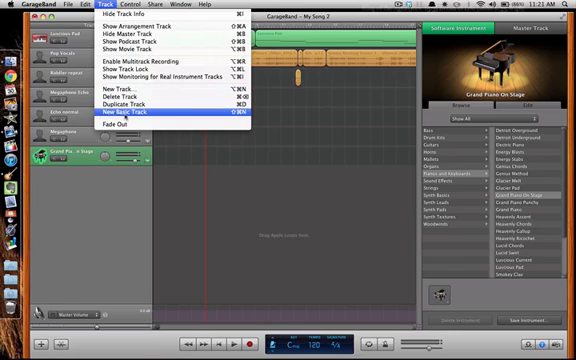